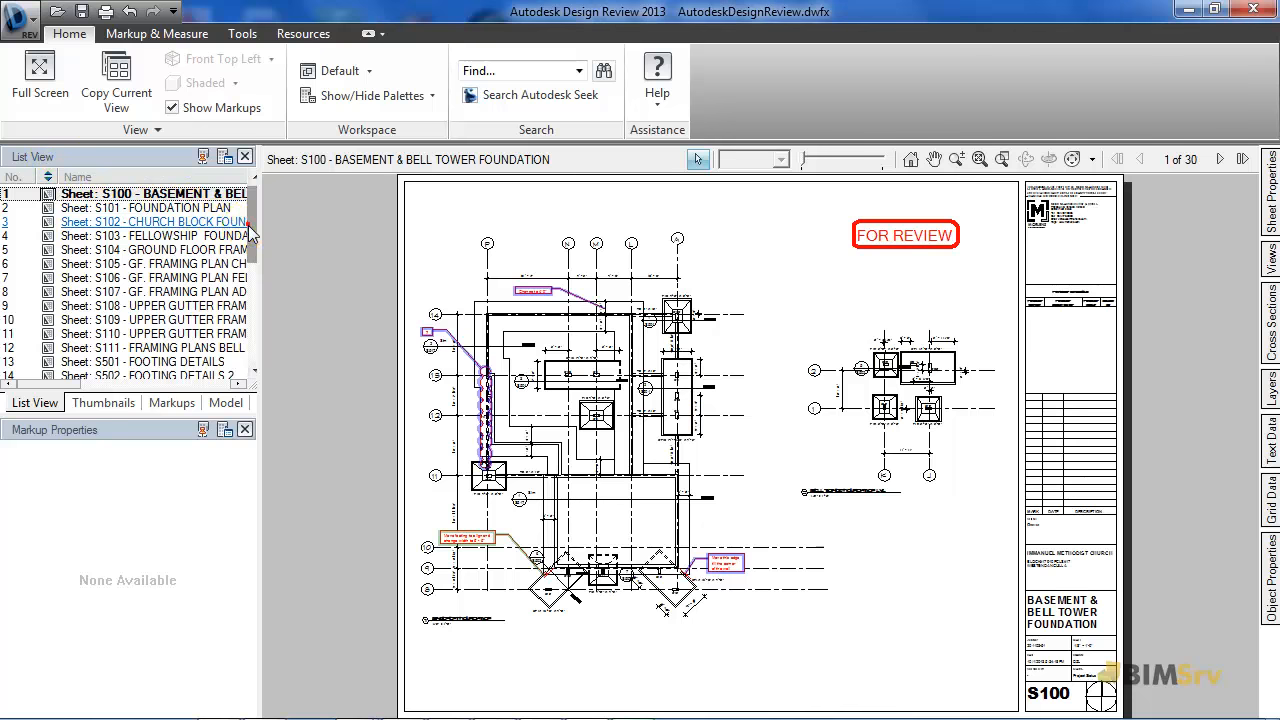
# - Show the sheet set as thumbnails, starting with S100 Basement & Bell Tower Foundation
pyautogui.scroll(-3)
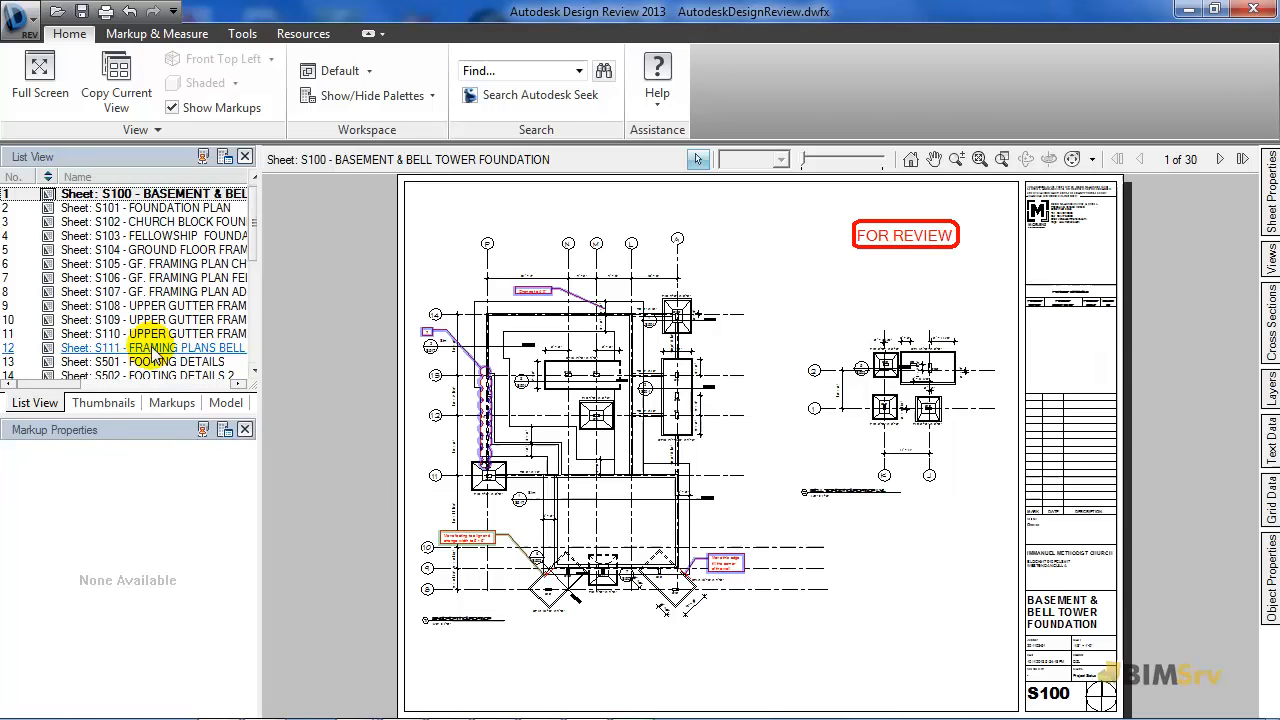
pyautogui.click(103, 402)
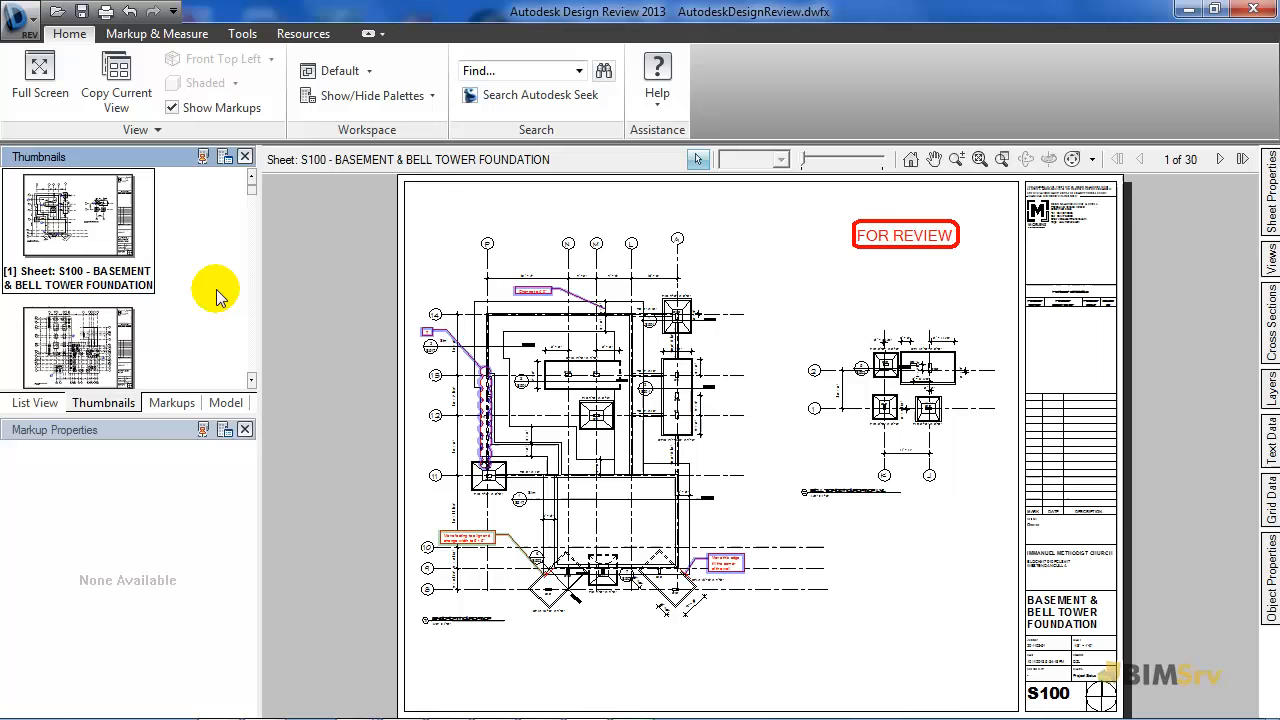
# - List the sheet's markups and jump to the 'Move this edge till the corner of the wall' callout
pyautogui.click(171, 402)
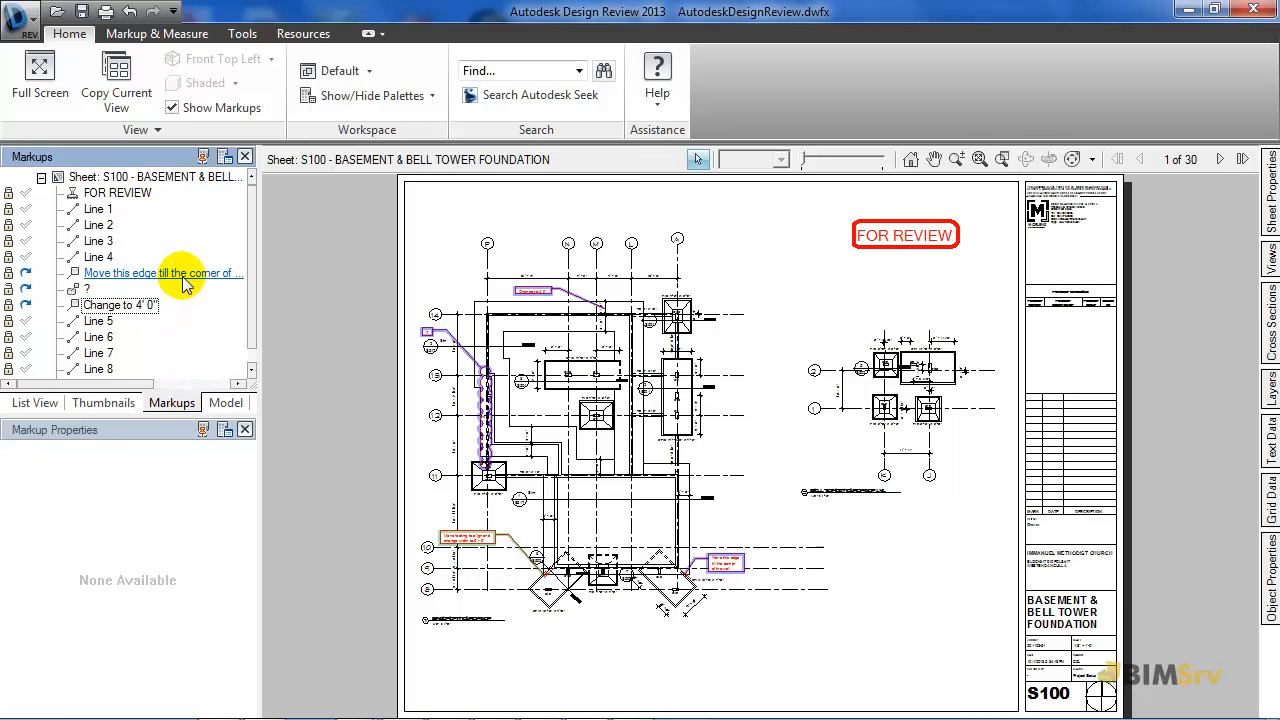
pyautogui.click(160, 273)
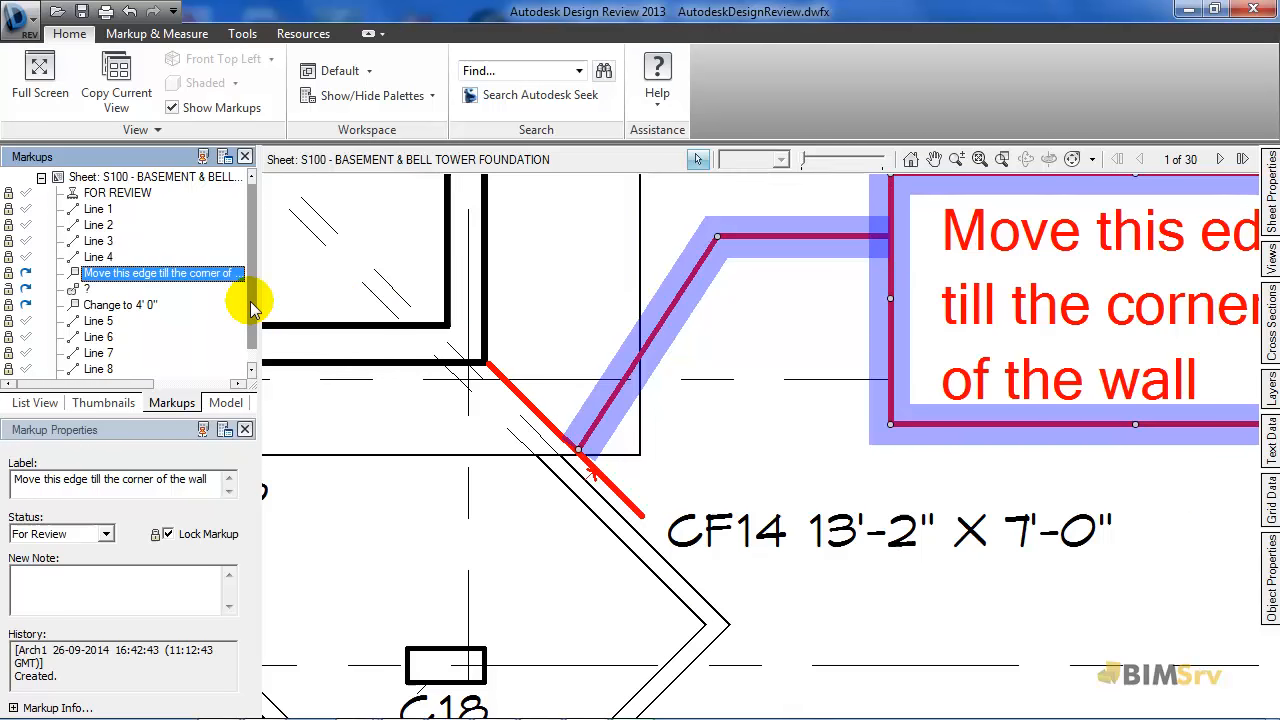
pyautogui.moveTo(120, 518)
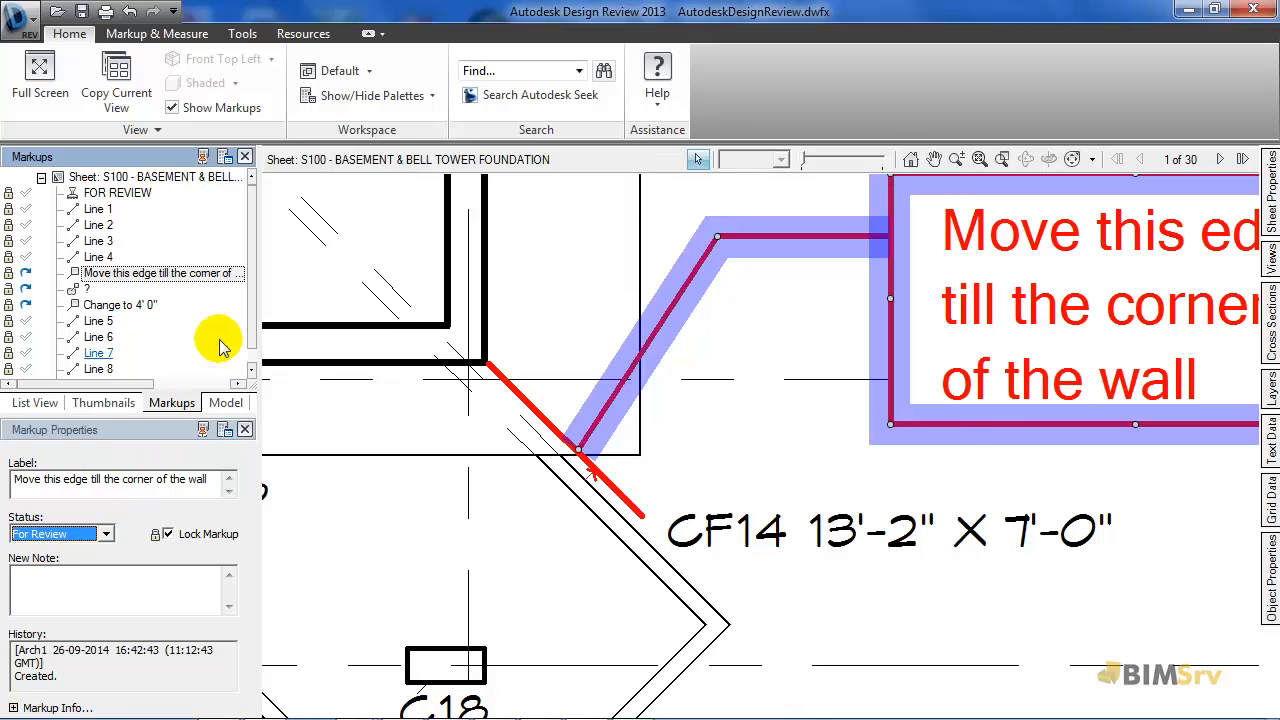
pyautogui.scroll(-3)
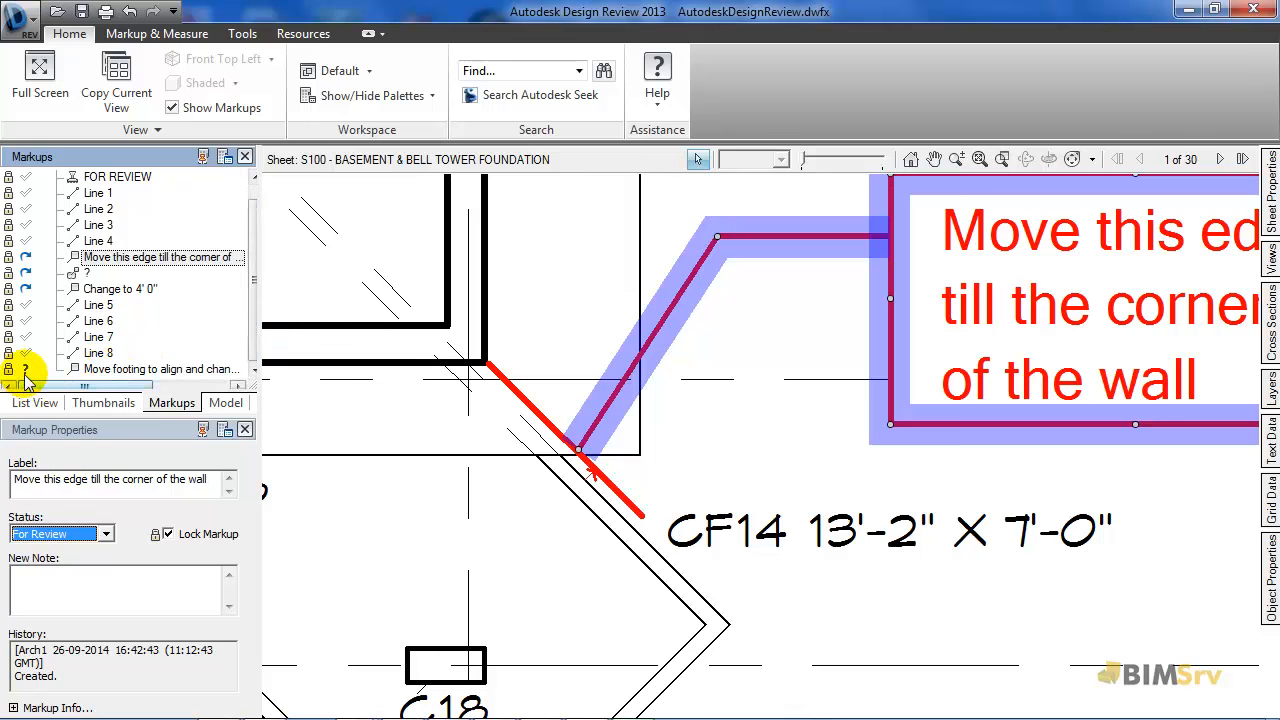
# - Jump to the 'Move footing to align and change width to 6'-6"' callout marked Done
pyautogui.click(160, 369)
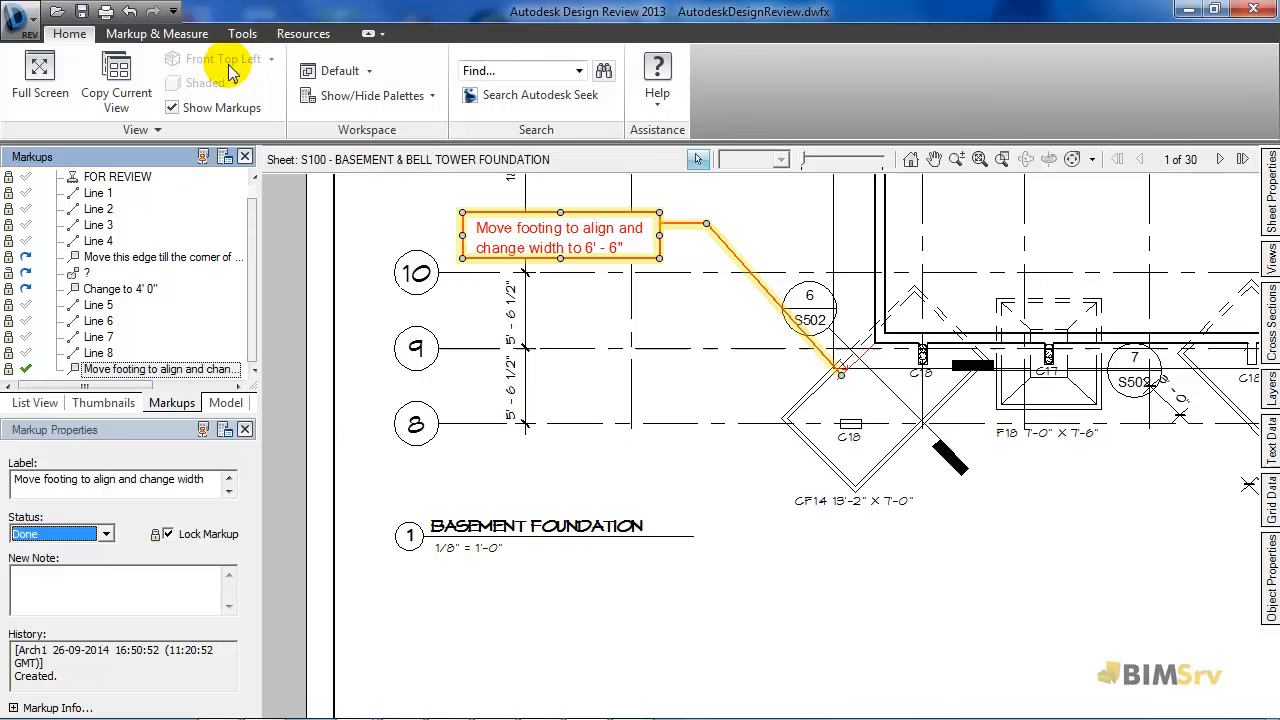
# - Bring up the Markup & Measure tools to begin a new callout
pyautogui.click(157, 33)
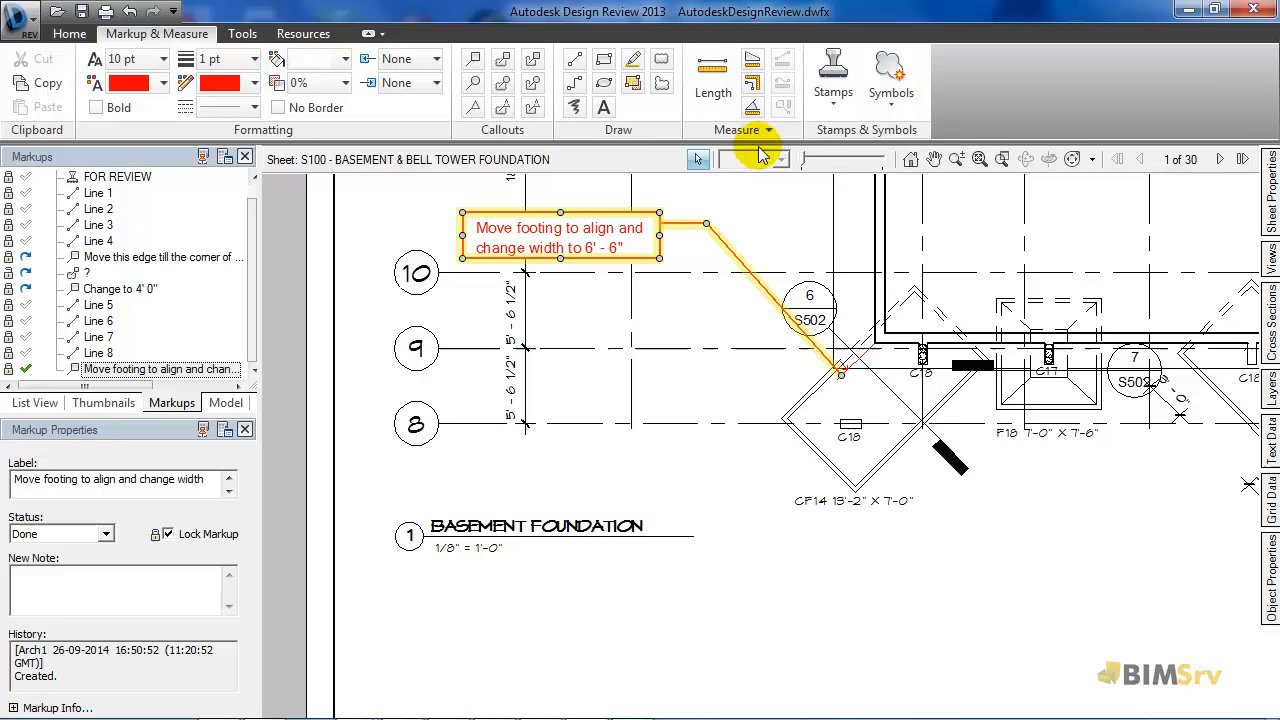
pyautogui.moveTo(712, 70)
pyautogui.write('Change the')
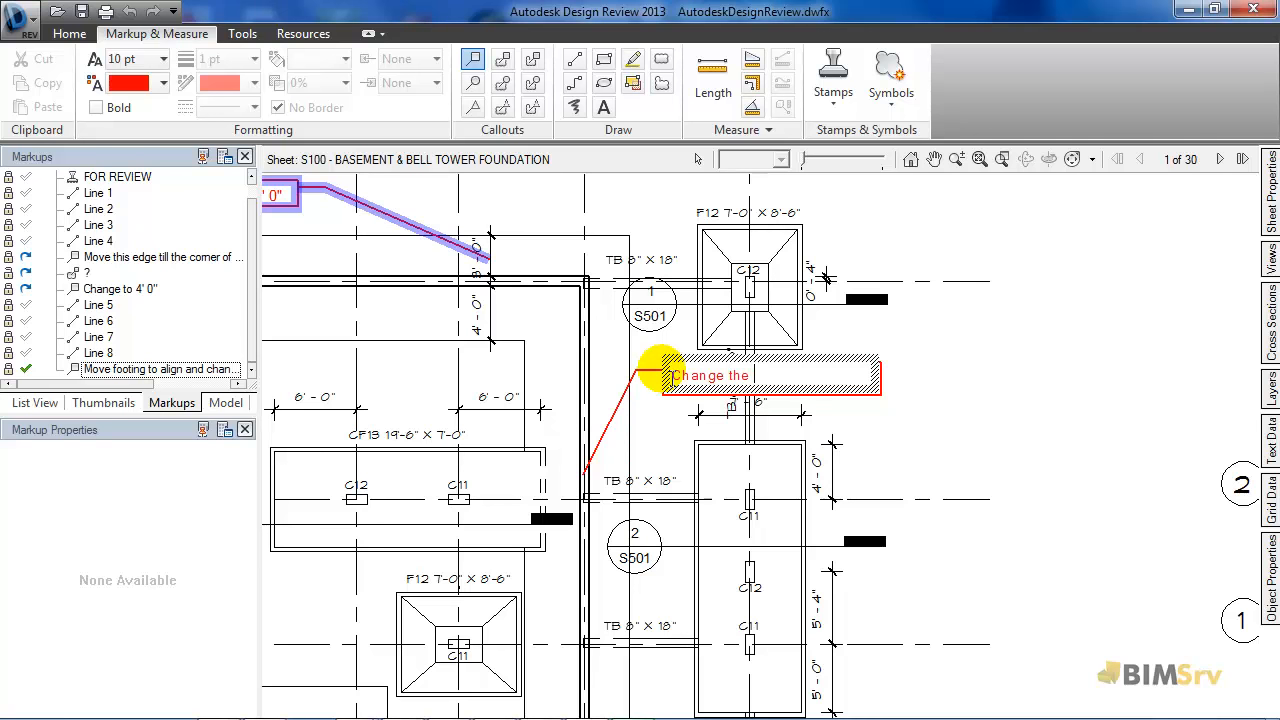
# - Complete the callout text as 'Change the wall' and set its status to For Review
pyautogui.write('wall')
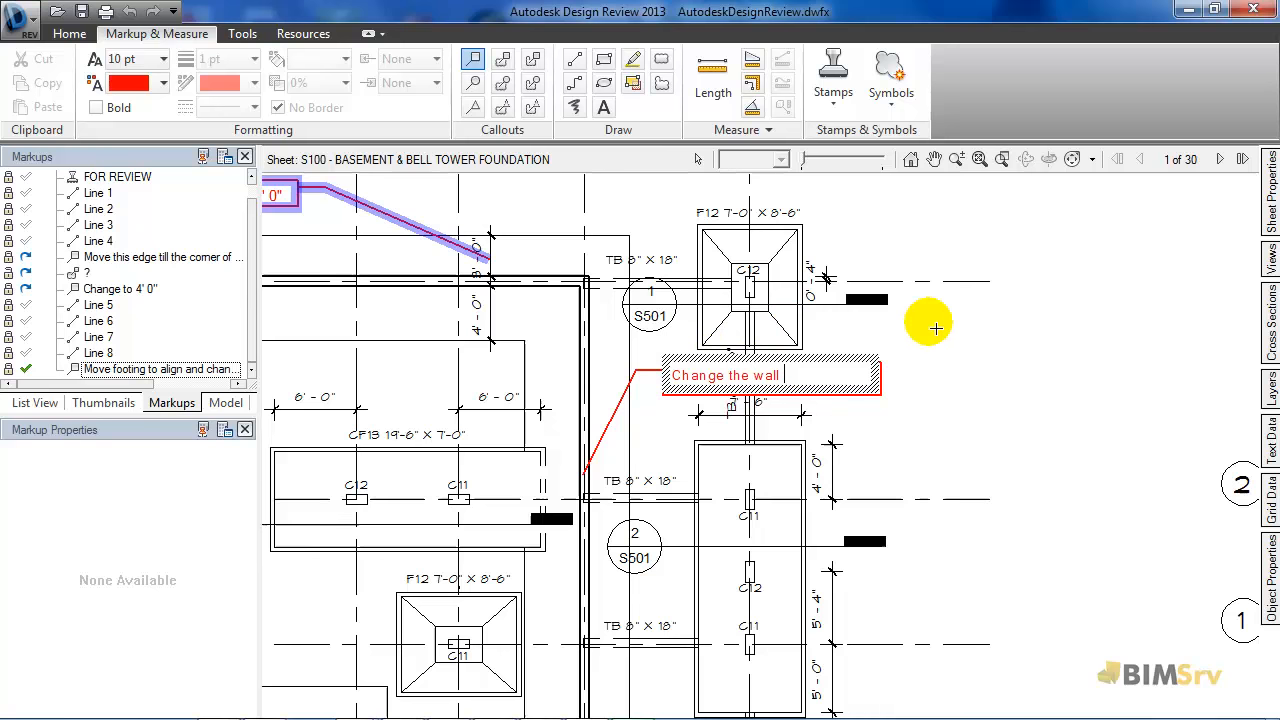
pyautogui.click(724, 375)
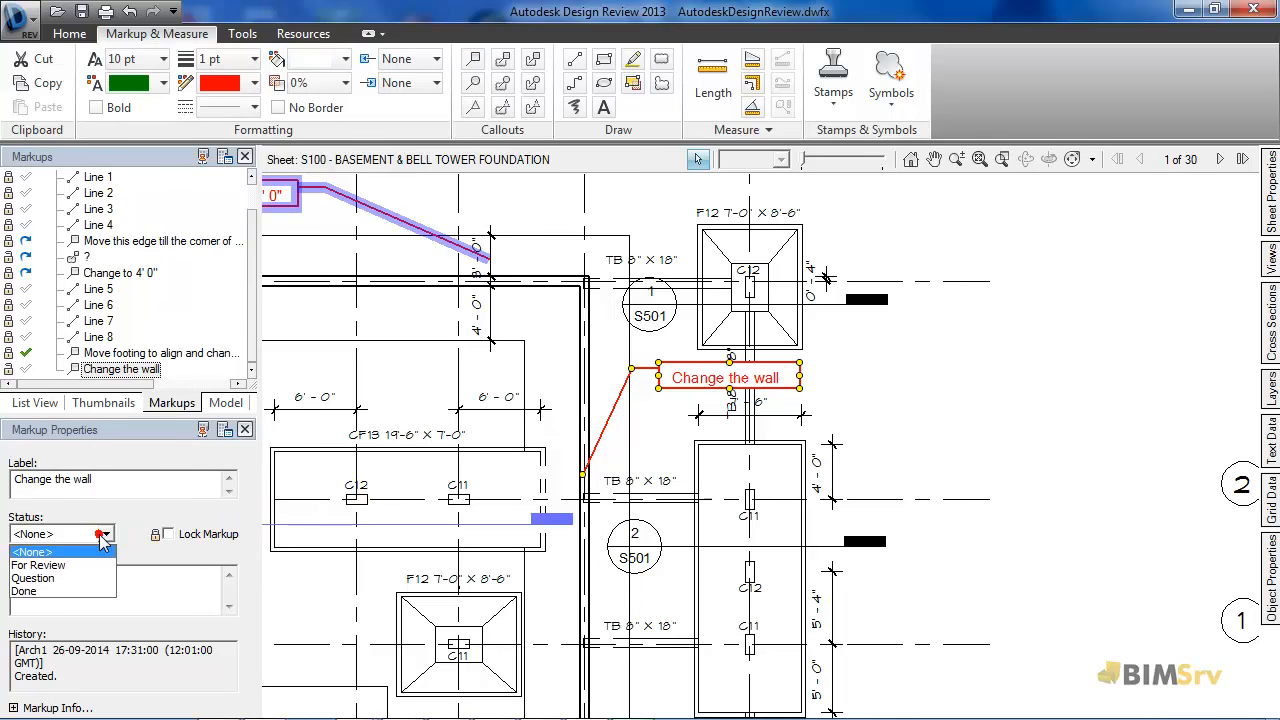
pyautogui.click(38, 565)
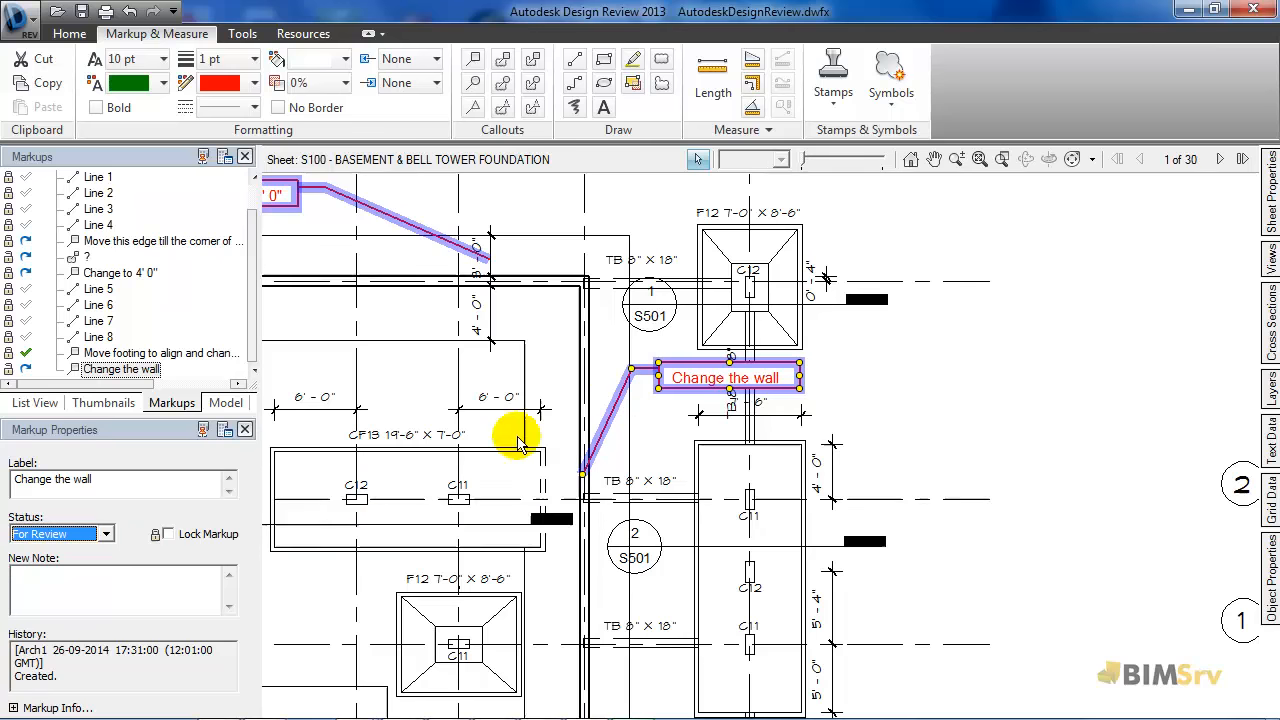
pyautogui.moveTo(950, 383)
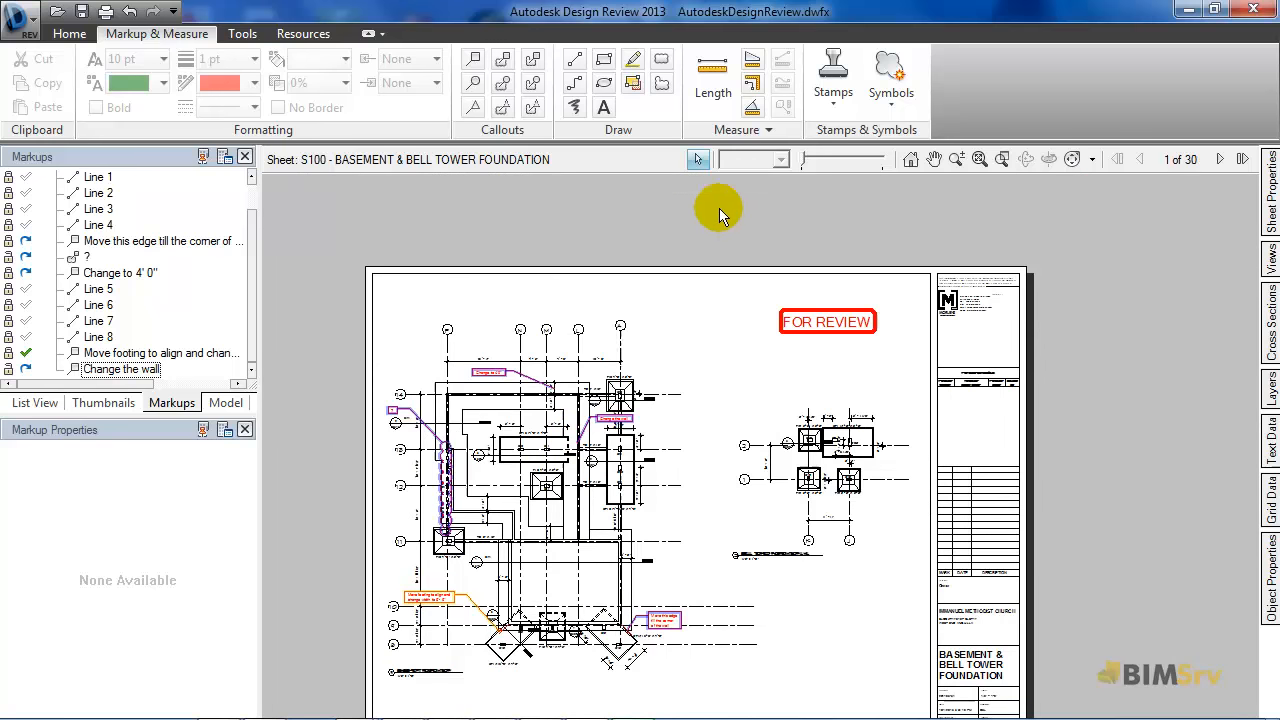
# - Place a NOT FOR CONSTRUCTION stamp beneath the FOR REVIEW stamp on S100
pyautogui.click(833, 75)
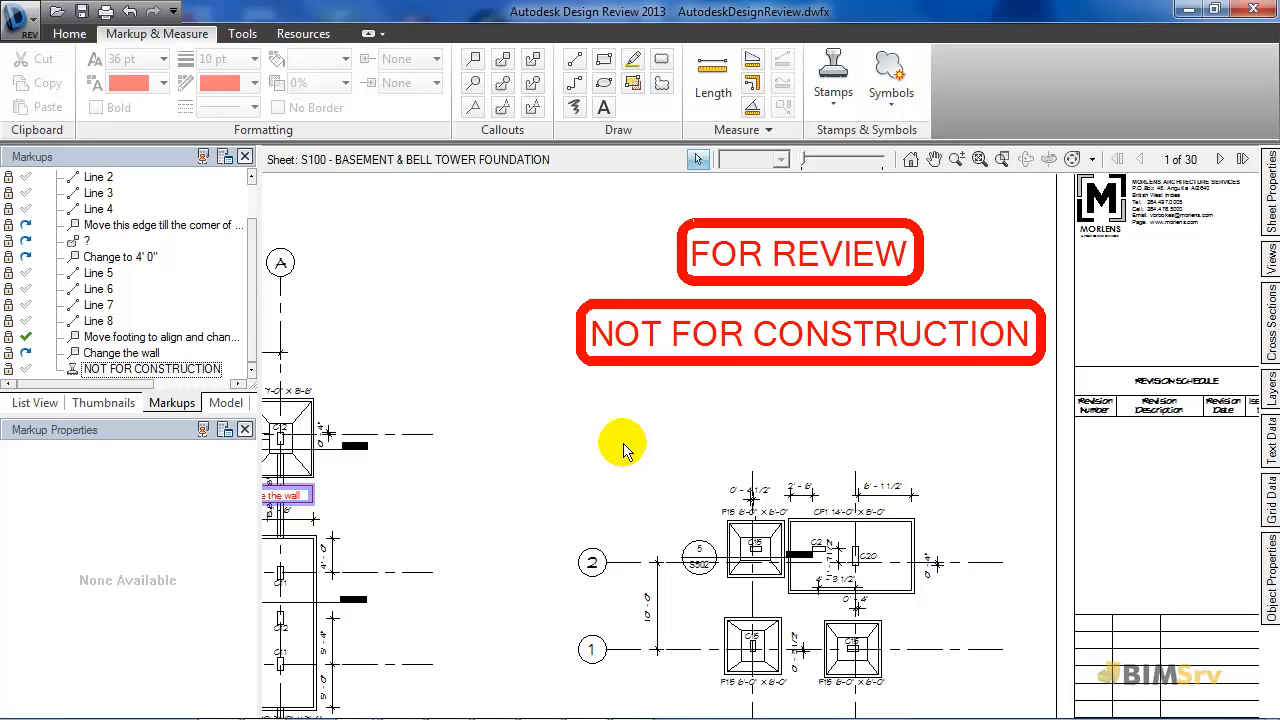
pyautogui.moveTo(625, 452)
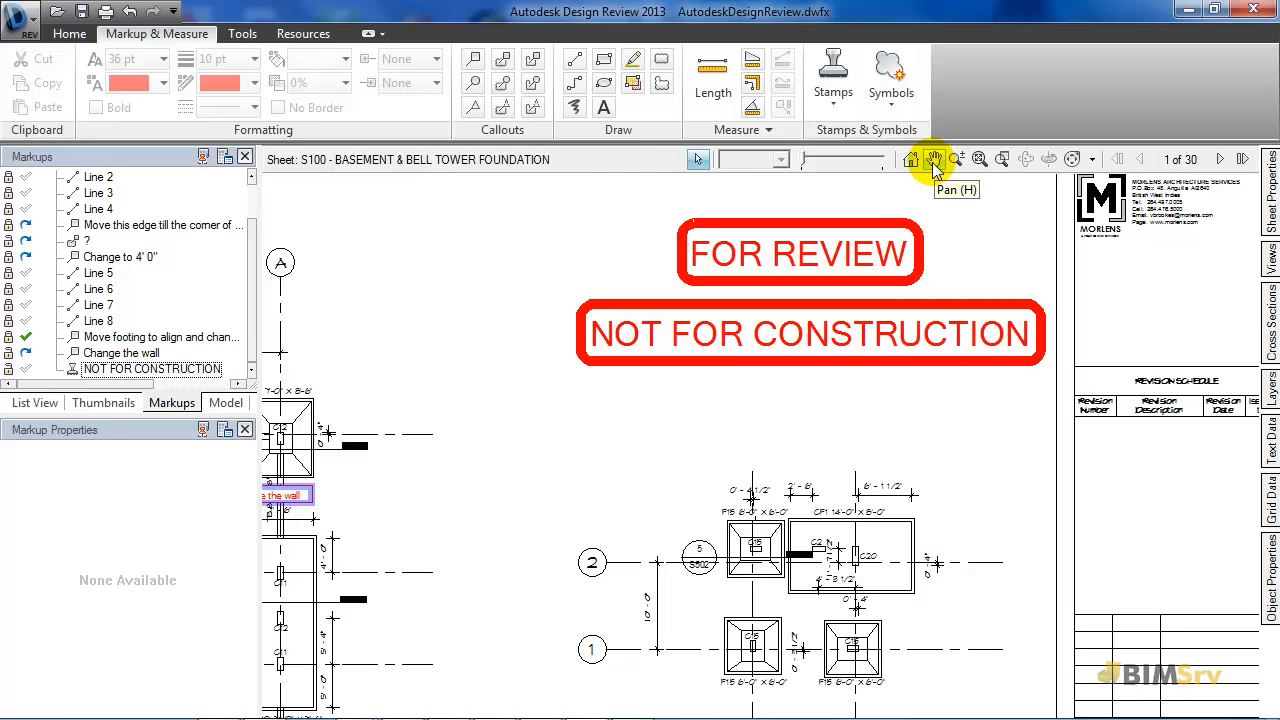
pyautogui.moveTo(935, 160)
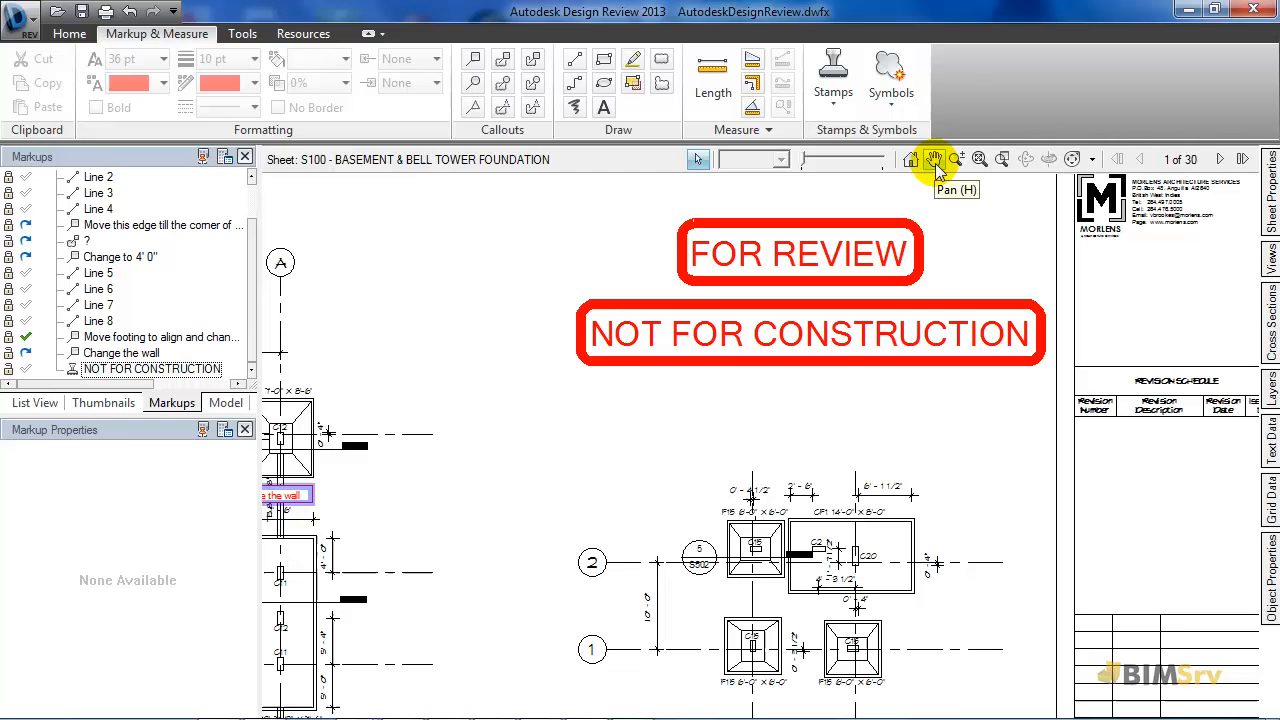
# - View Sheet Properties, Cross Sections and Object Properties, the last showing none available
pyautogui.click(1272, 200)
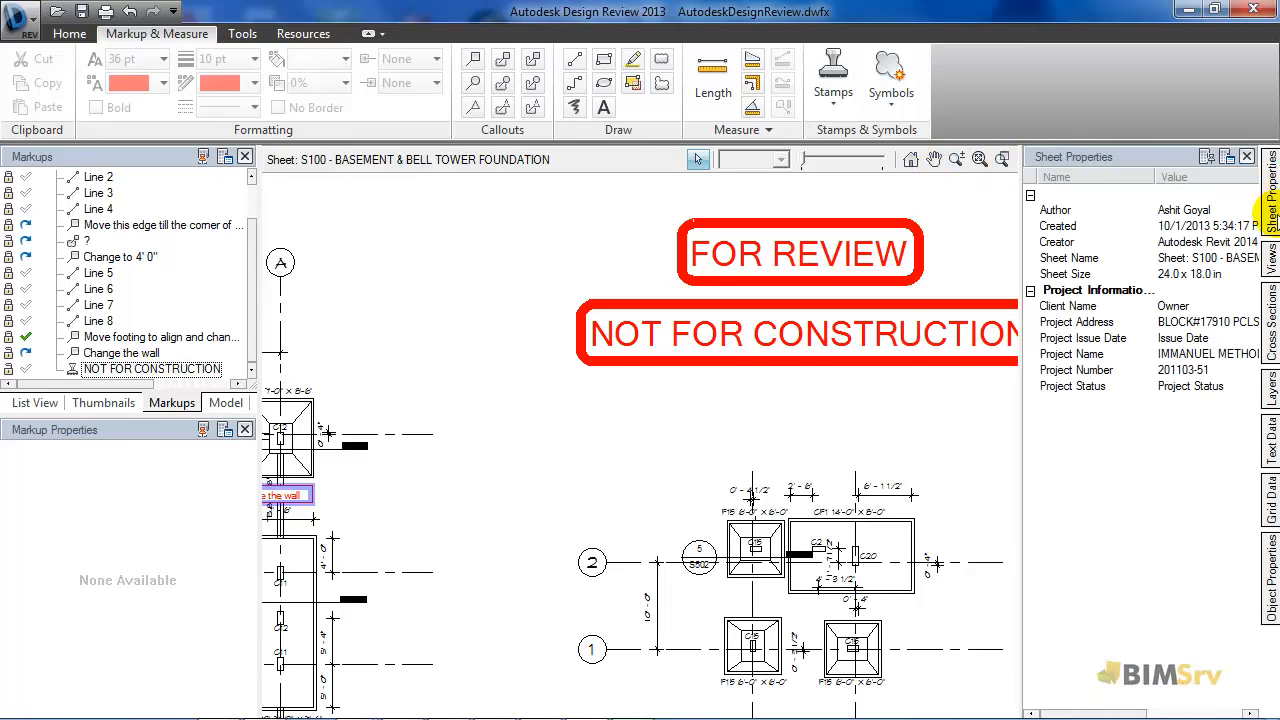
pyautogui.click(1271, 320)
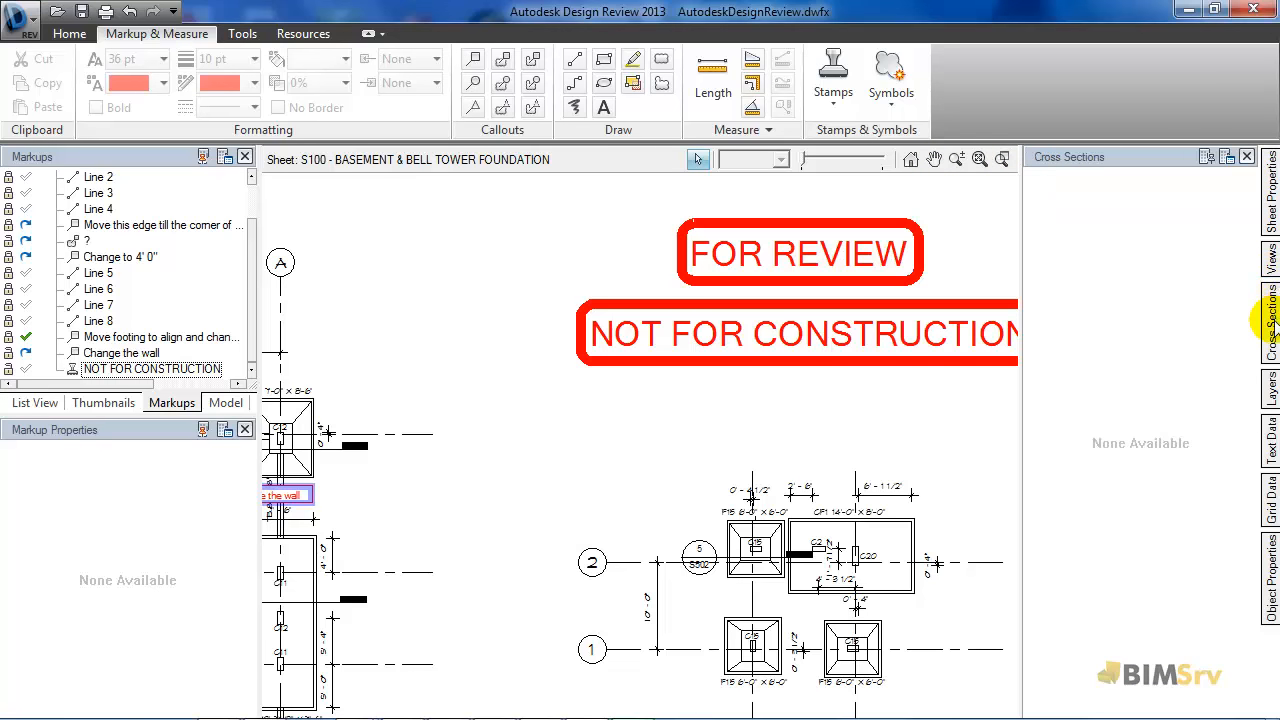
pyautogui.click(1271, 575)
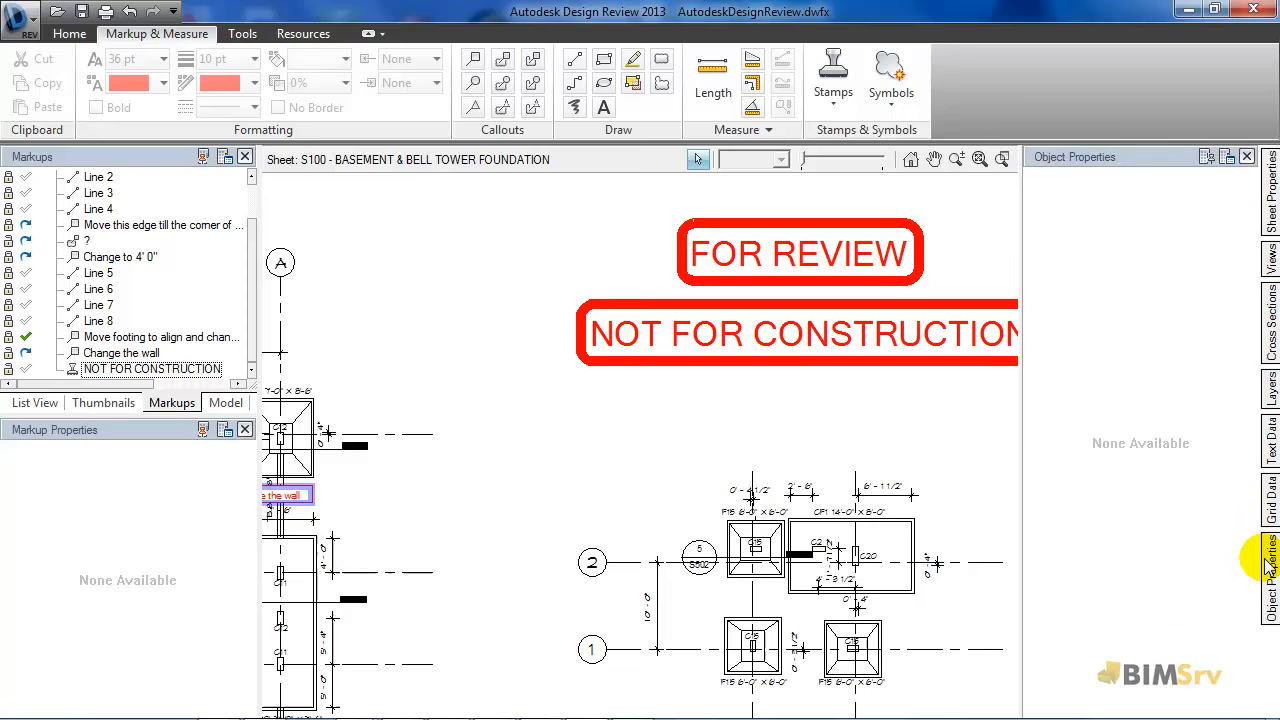